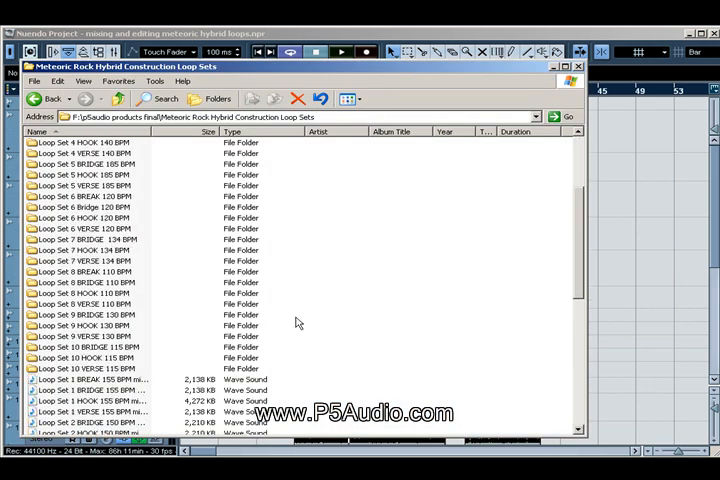
Scroll the loop sets list and open the Loop Set 5 HOOK 185 BPM folder.
{"action": "scroll", "scroll_direction": "up", "scroll_amount": 3}
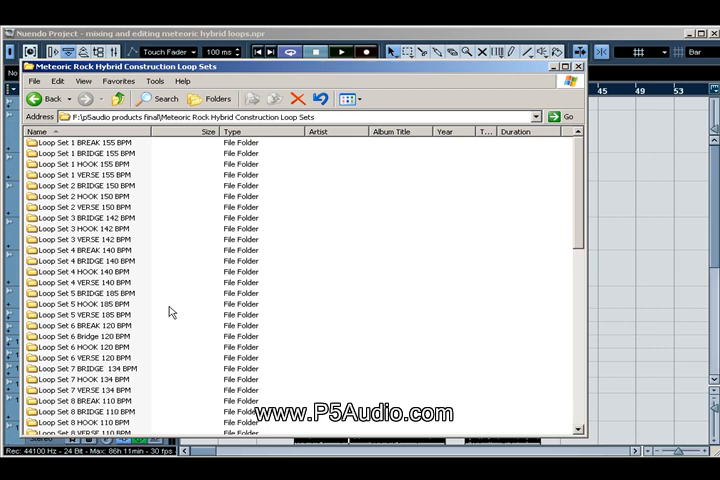
{"action": "scroll", "scroll_direction": "down", "scroll_amount": 3}
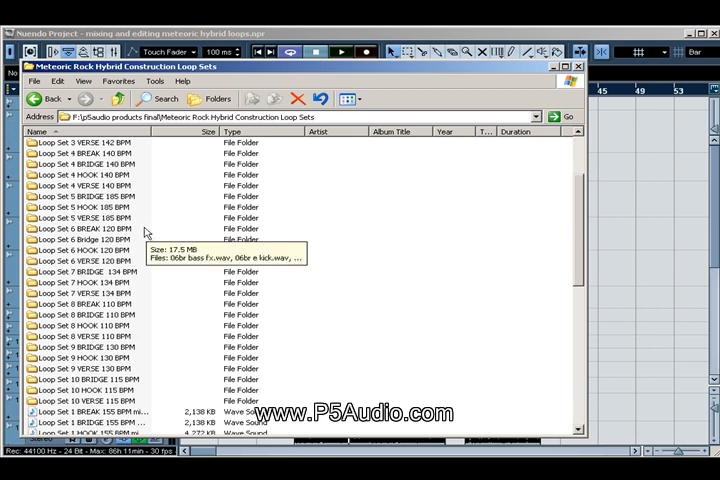
{"action": "double_click", "coordinate": [93, 218]}
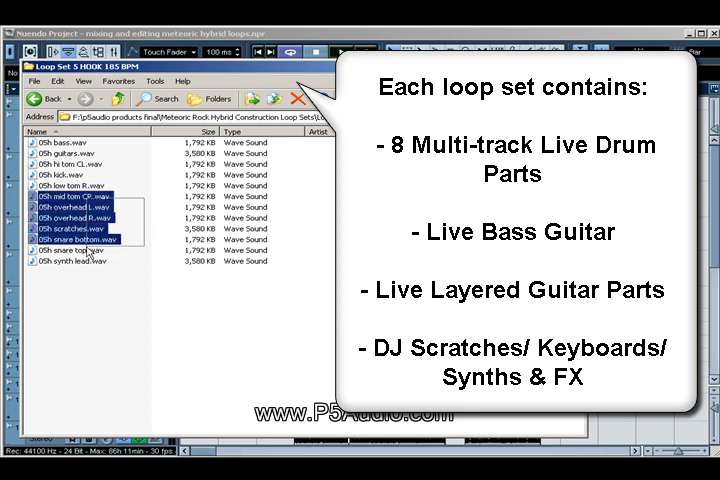
Close Explorer to reveal the Nuendo project with Loop Set 5 clips.
{"action": "left_click", "coordinate": [67, 153]}
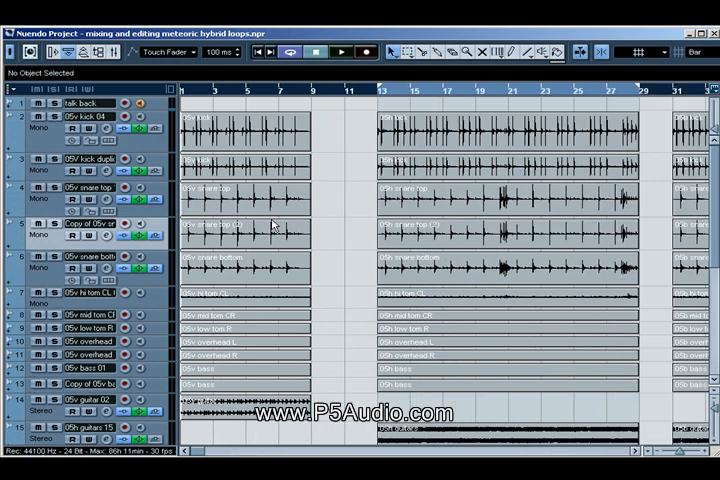
{"action": "left_click", "coordinate": [343, 52]}
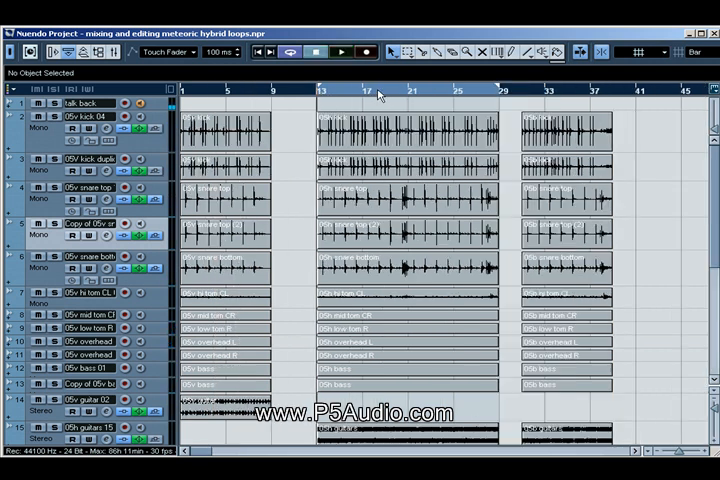
{"action": "left_click", "coordinate": [342, 52]}
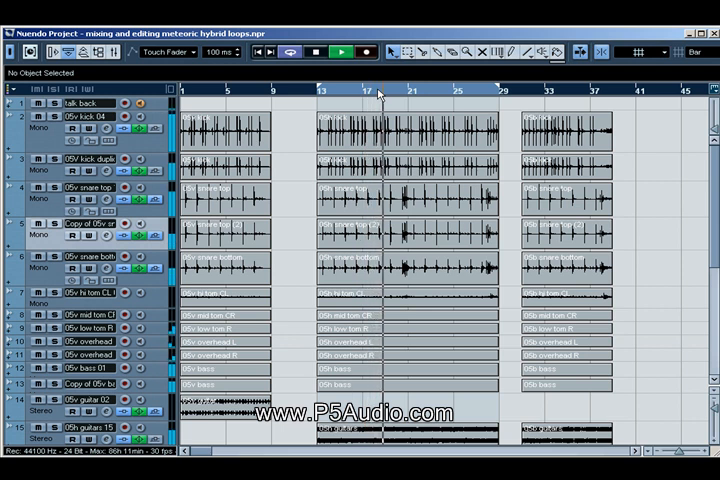
{"action": "mouse_move", "coordinate": [590, 166]}
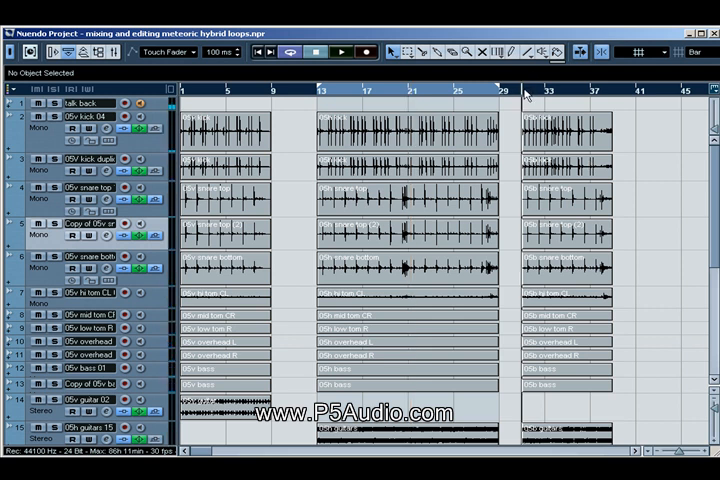
{"action": "left_click", "coordinate": [343, 52]}
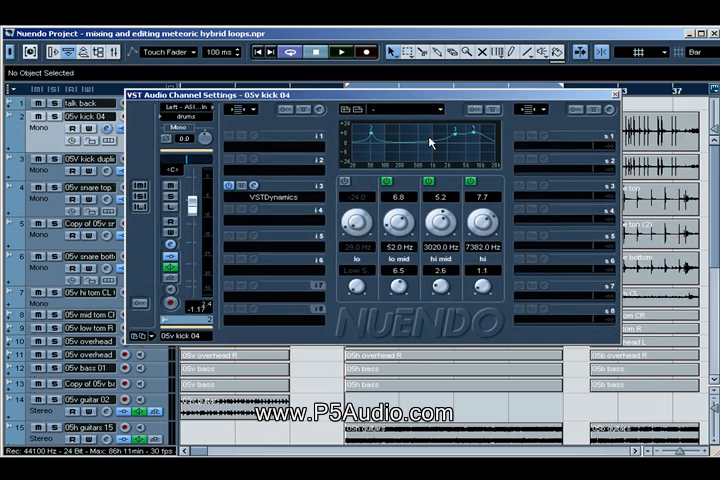
{"action": "mouse_move", "coordinate": [303, 170]}
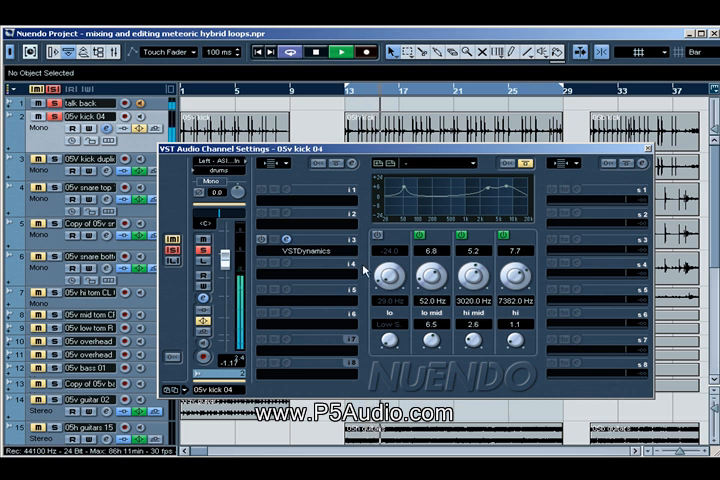
{"action": "mouse_move", "coordinate": [264, 244]}
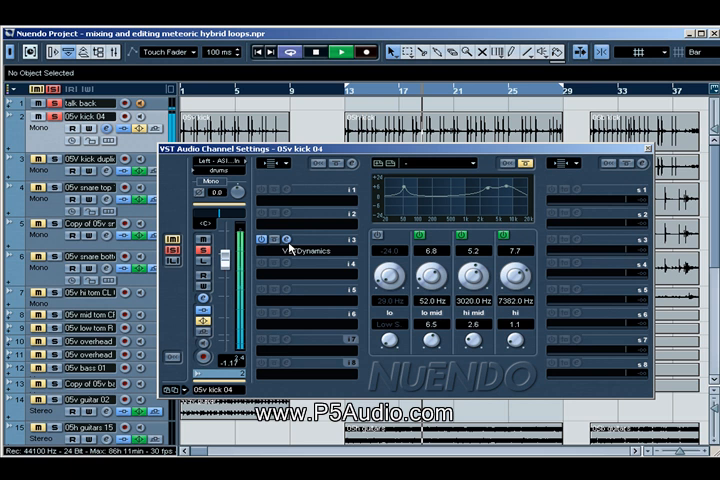
Open the Kick 04 VSTDynamics editor showing a -11.5 dB gate and 131 ms release.
{"action": "left_click", "coordinate": [300, 250]}
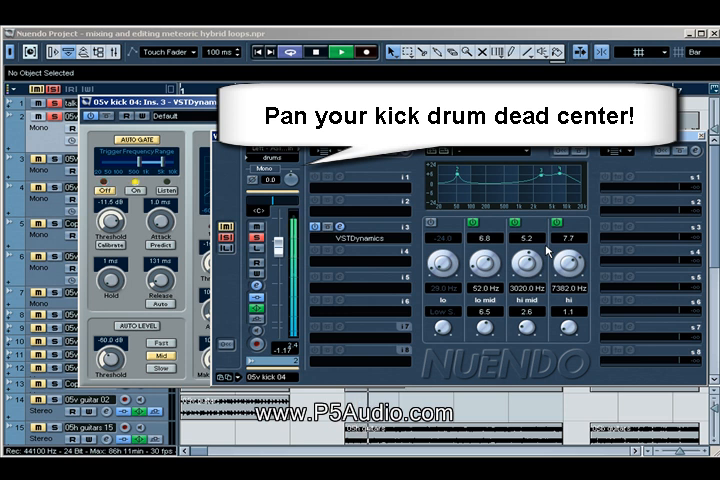
{"action": "mouse_move", "coordinate": [585, 165]}
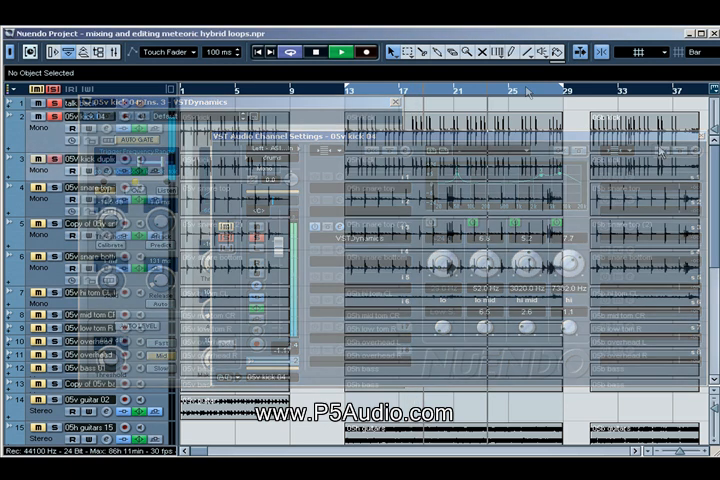
Close the kick plug-ins, then select the 05v kick duplicate track and its bar-13 part.
{"action": "left_click", "coordinate": [397, 100]}
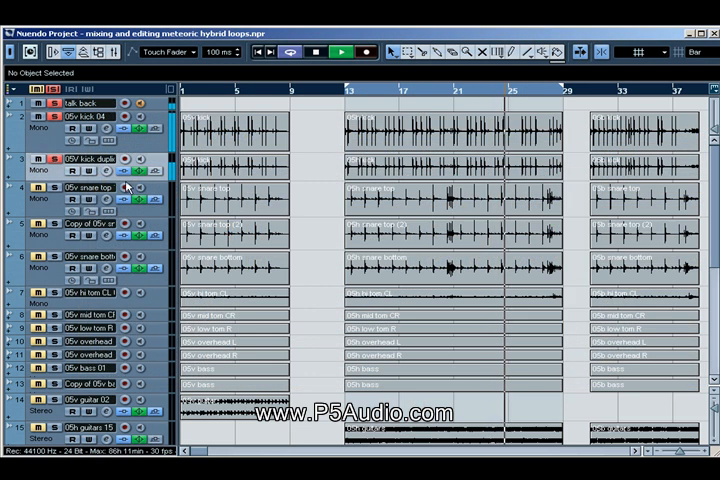
{"action": "left_click", "coordinate": [450, 130]}
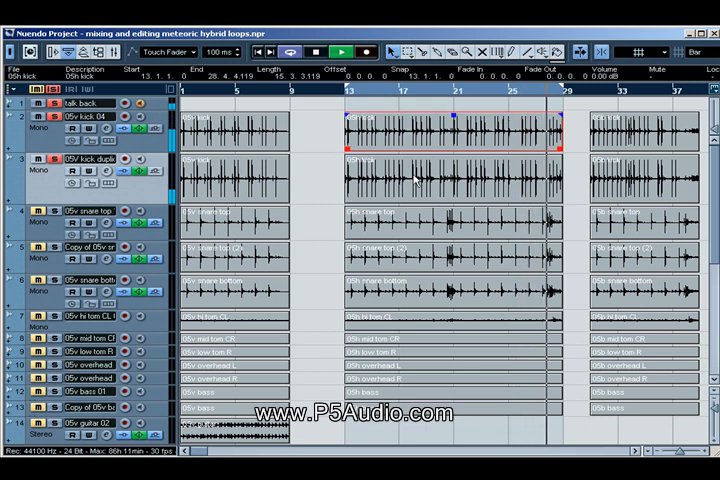
{"action": "left_click", "coordinate": [450, 175]}
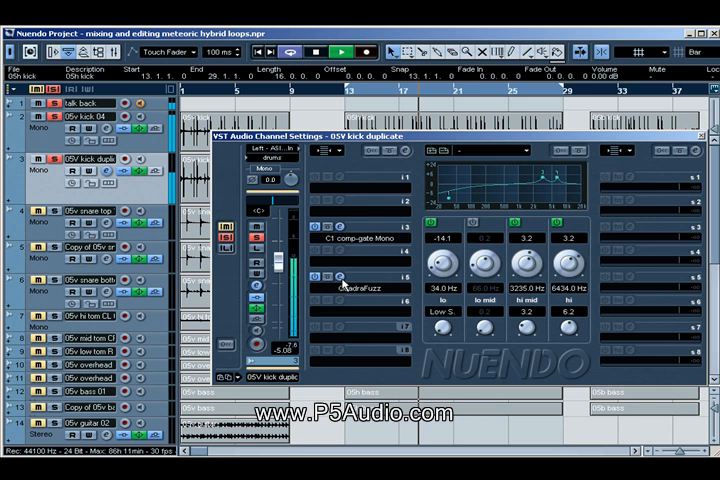
Swap to the 05v snare top 10 channel settings with VSTDynamics and RoomWorks send.
{"action": "left_click", "coordinate": [360, 288]}
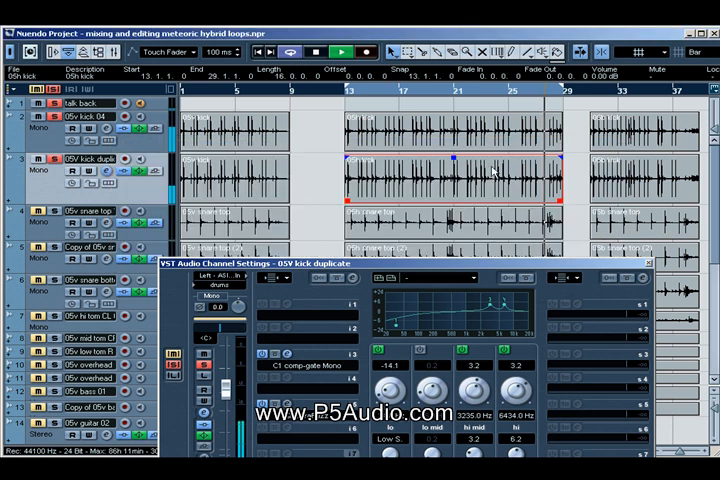
{"action": "left_click", "coordinate": [85, 211]}
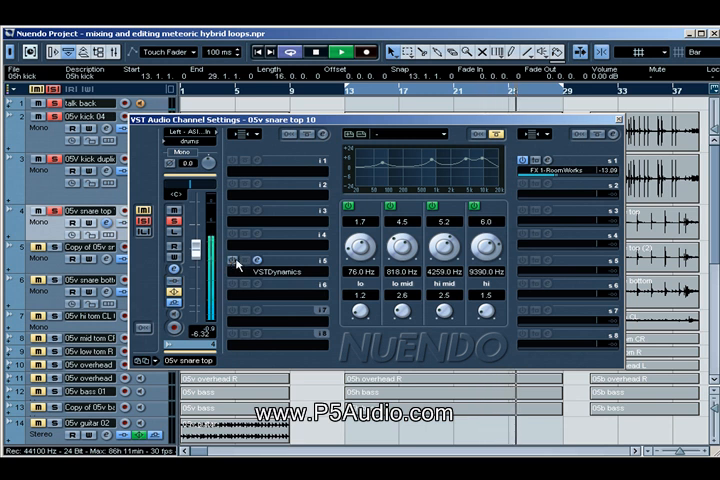
Open snare top VSTDynamics (-29 dB gate, -10.6 dB compressor) and close channel settings.
{"action": "left_click", "coordinate": [283, 271]}
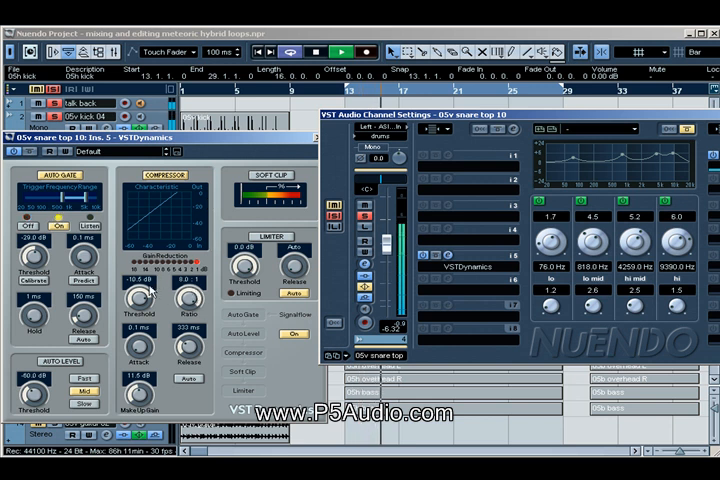
{"action": "left_click", "coordinate": [48, 209]}
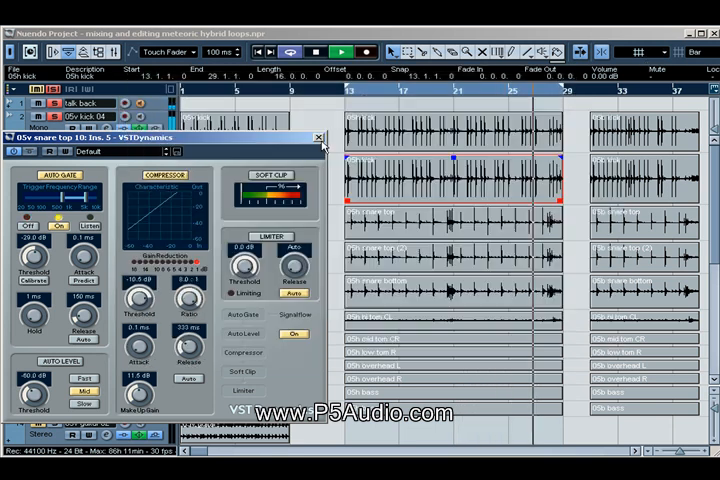
{"action": "left_click", "coordinate": [320, 136]}
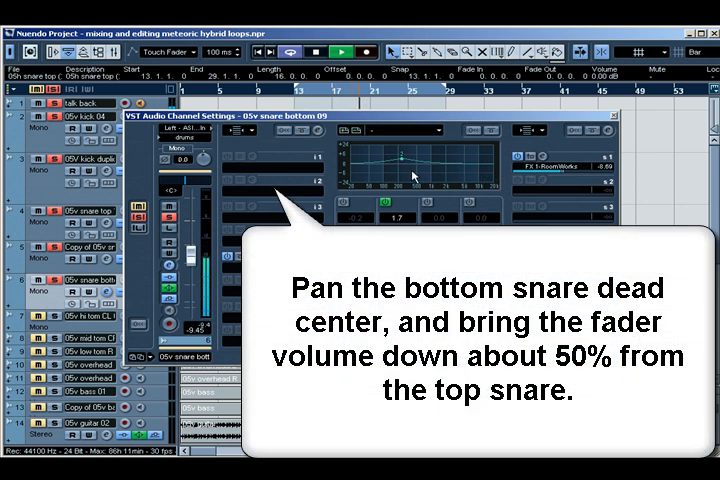
{"action": "mouse_move", "coordinate": [407, 170]}
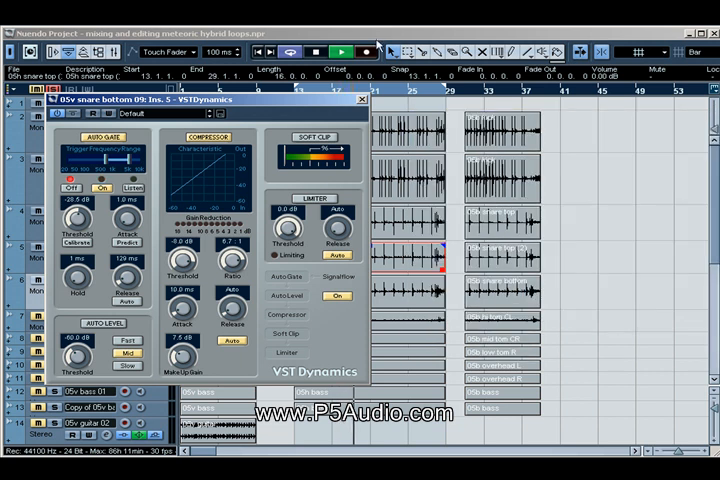
Close the snare bottom VSTDynamics editor with its -28.5 dB gate and -8 dB compressor.
{"action": "left_click", "coordinate": [360, 99]}
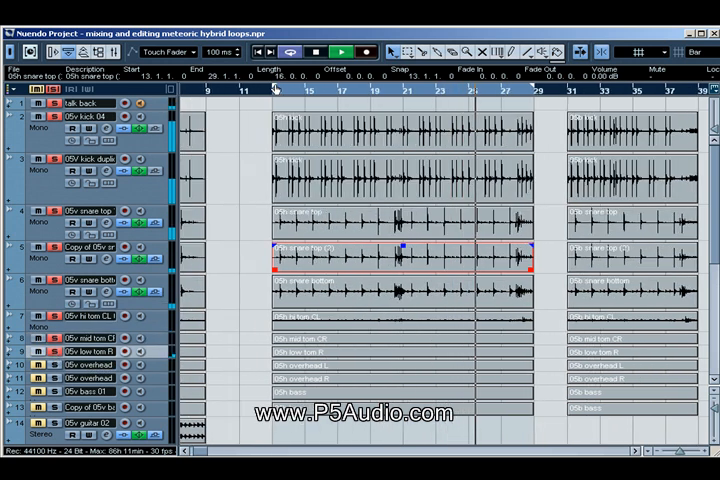
{"action": "left_click", "coordinate": [480, 91]}
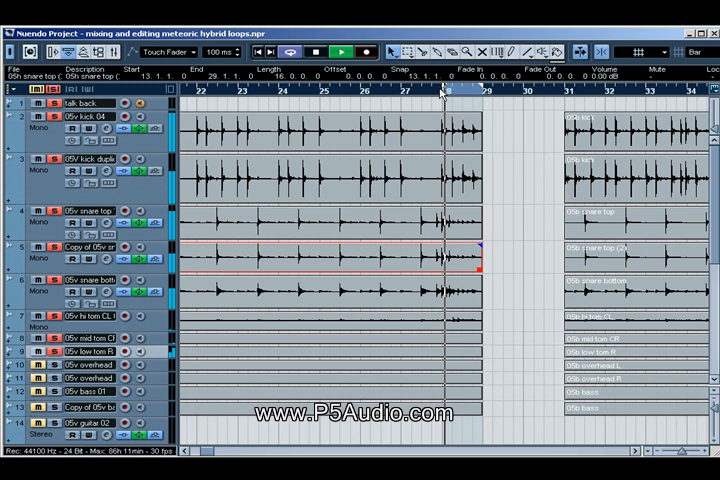
{"action": "scroll", "scroll_direction": "down", "scroll_amount": 3}
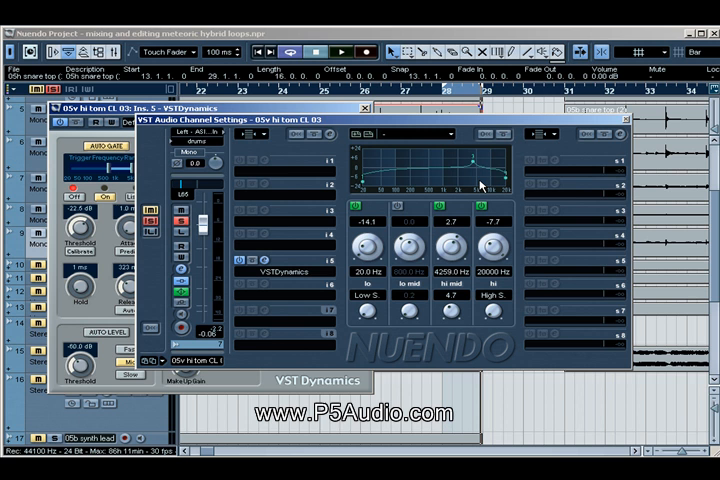
{"action": "mouse_move", "coordinate": [503, 185]}
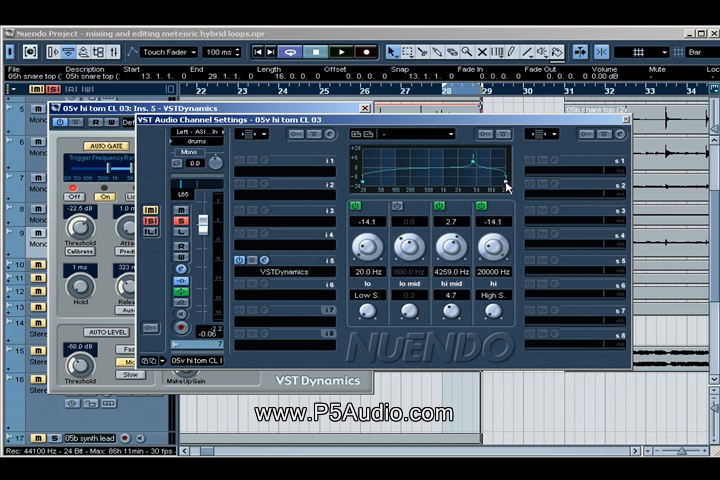
{"action": "mouse_move", "coordinate": [508, 280]}
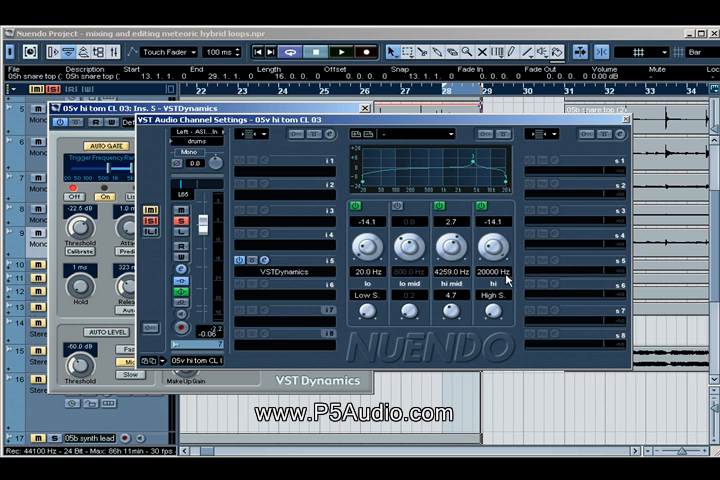
{"action": "mouse_move", "coordinate": [557, 216]}
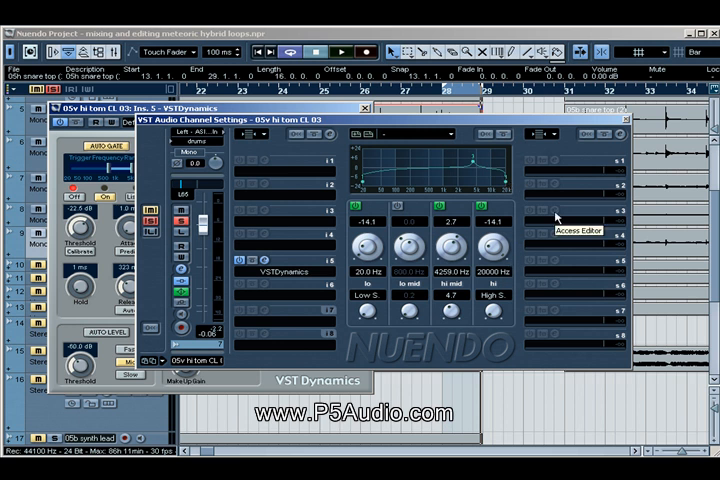
{"action": "mouse_move", "coordinate": [624, 124]}
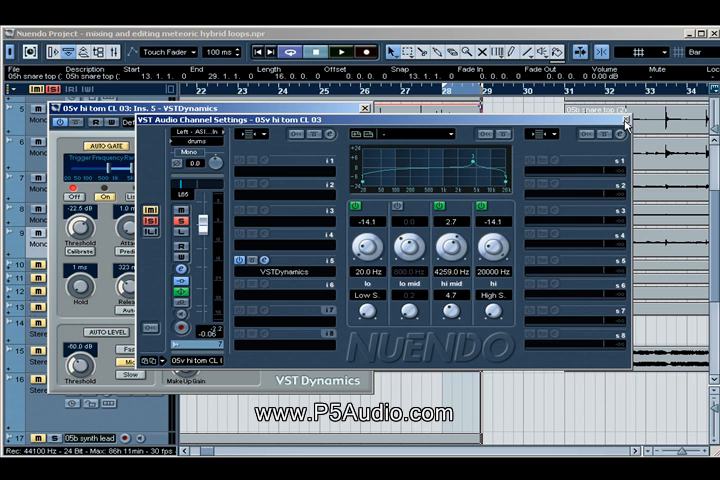
Close the hi tom CL 03 channel settings.
{"action": "left_click", "coordinate": [630, 120]}
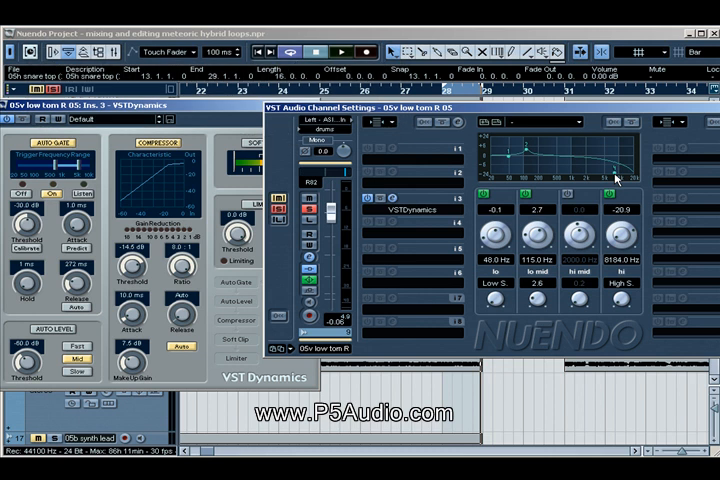
{"action": "mouse_move", "coordinate": [538, 168]}
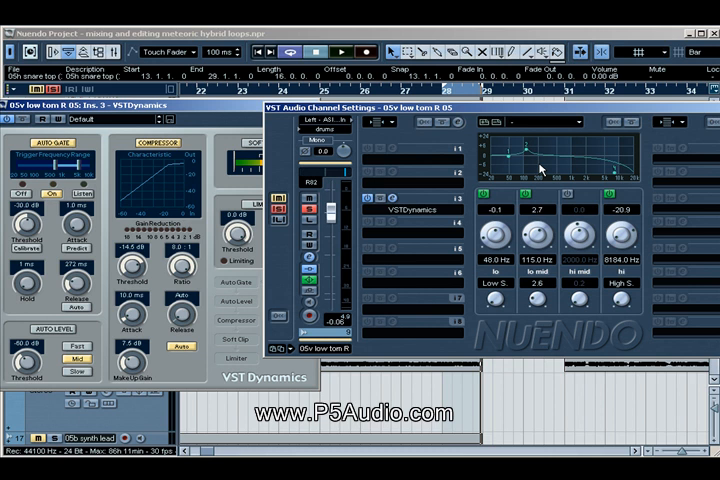
{"action": "mouse_move", "coordinate": [508, 160]}
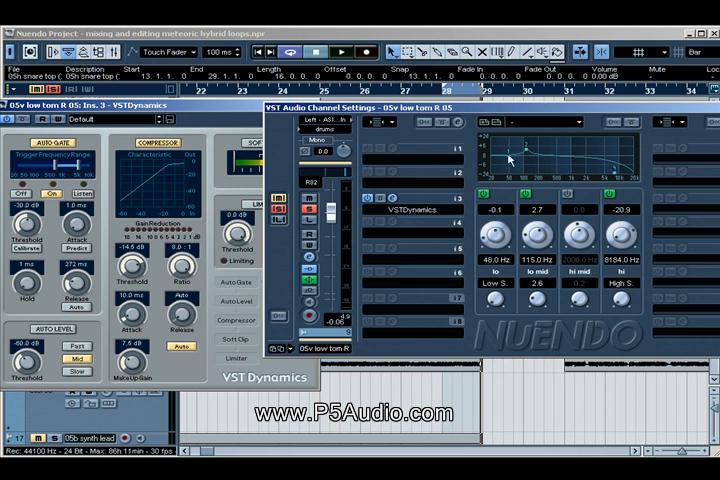
{"action": "mouse_move", "coordinate": [545, 188]}
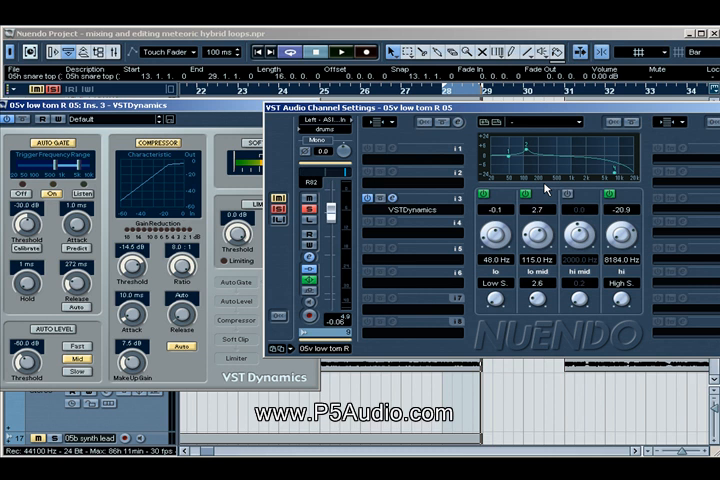
{"action": "mouse_move", "coordinate": [511, 190]}
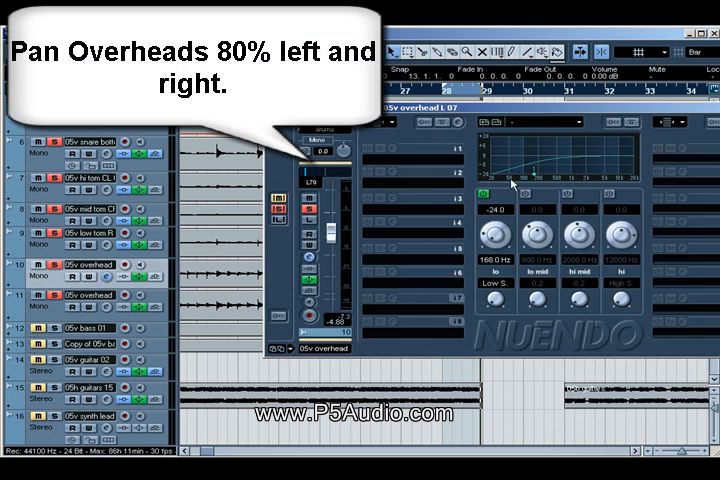
{"action": "mouse_move", "coordinate": [532, 188]}
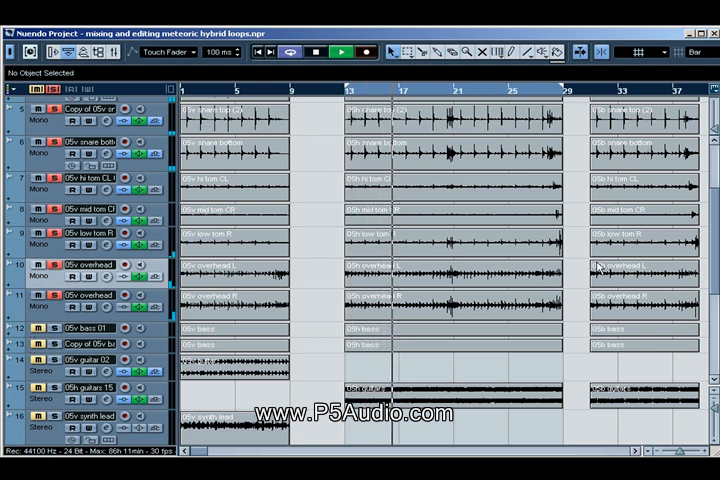
Scroll to the Group Tracks and open the drums group channel settings.
{"action": "scroll", "scroll_direction": "down", "scroll_amount": 3}
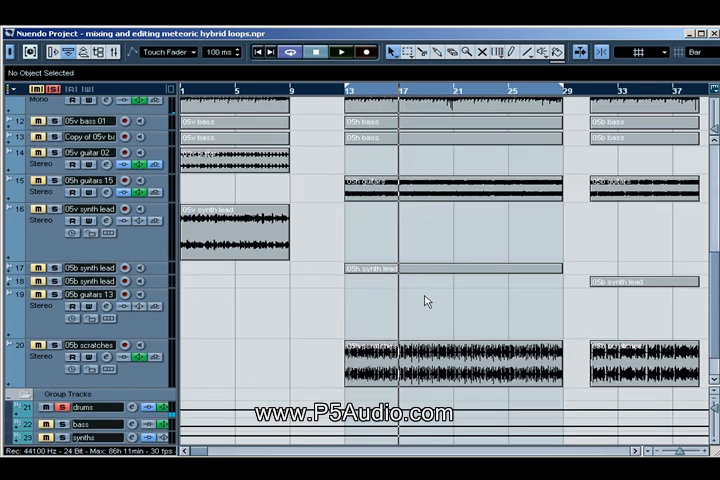
{"action": "scroll", "scroll_direction": "up", "scroll_amount": 3}
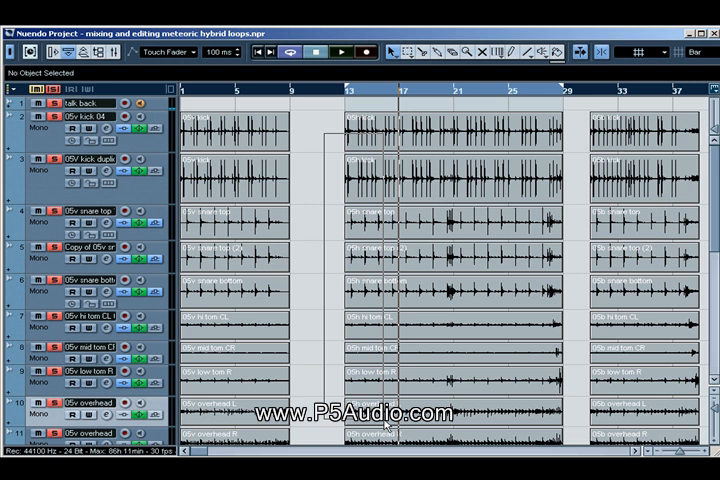
{"action": "scroll", "scroll_direction": "down", "scroll_amount": 3}
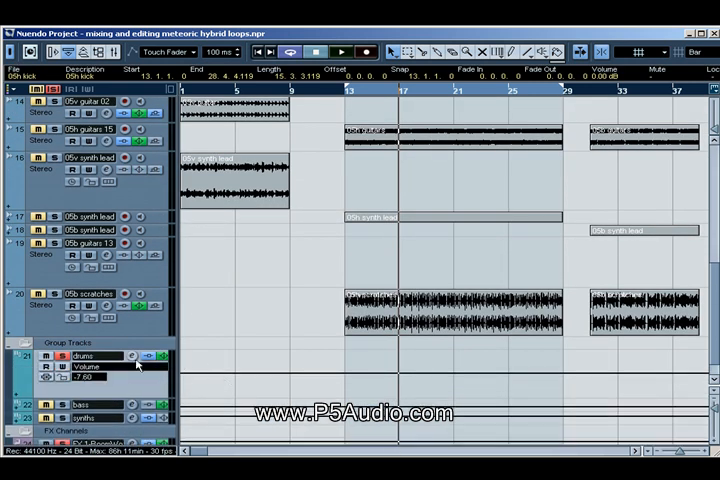
{"action": "left_click", "coordinate": [148, 356]}
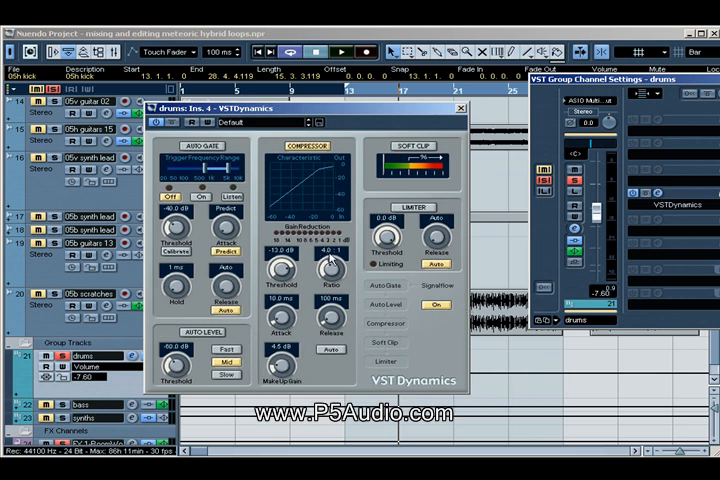
{"action": "mouse_move", "coordinate": [398, 288]}
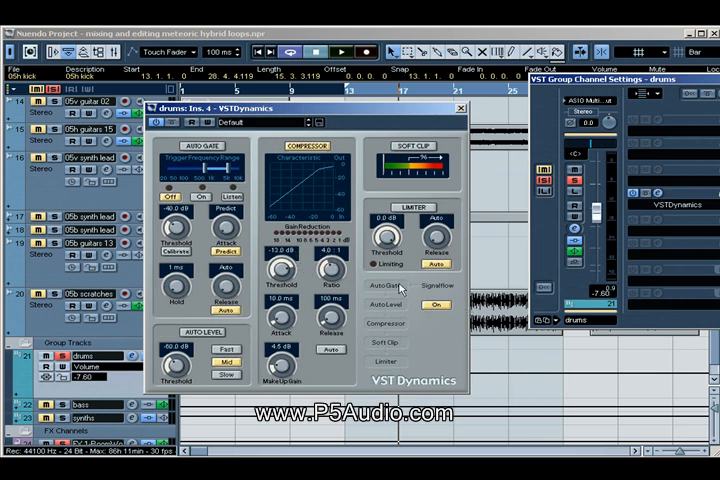
{"action": "mouse_move", "coordinate": [306, 183]}
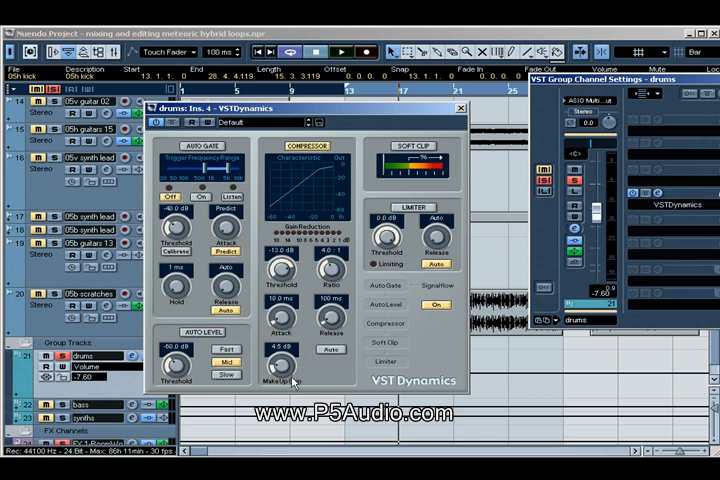
{"action": "mouse_move", "coordinate": [465, 109]}
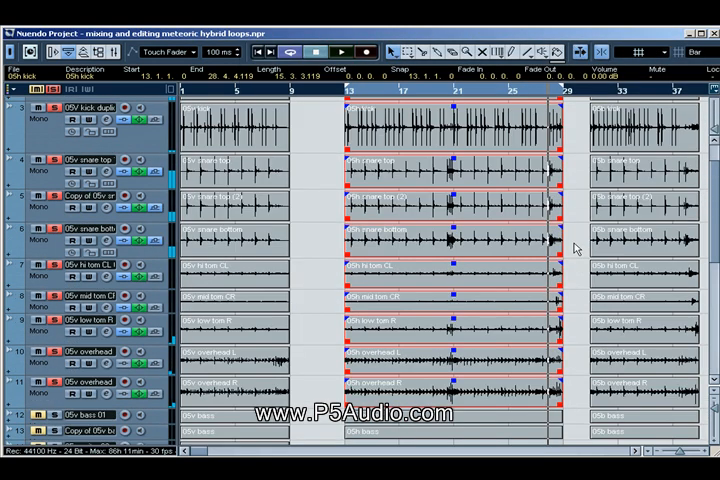
Scroll the arrangement to show bass, guitar, synth lead and scratch hook clips.
{"action": "scroll", "scroll_direction": "down", "scroll_amount": 3}
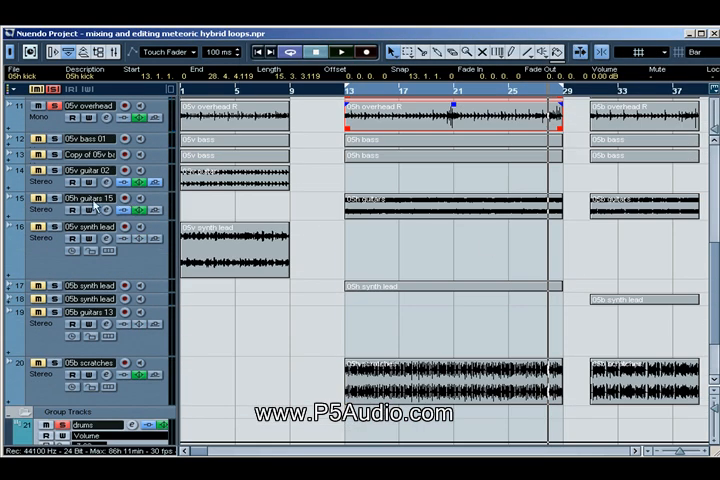